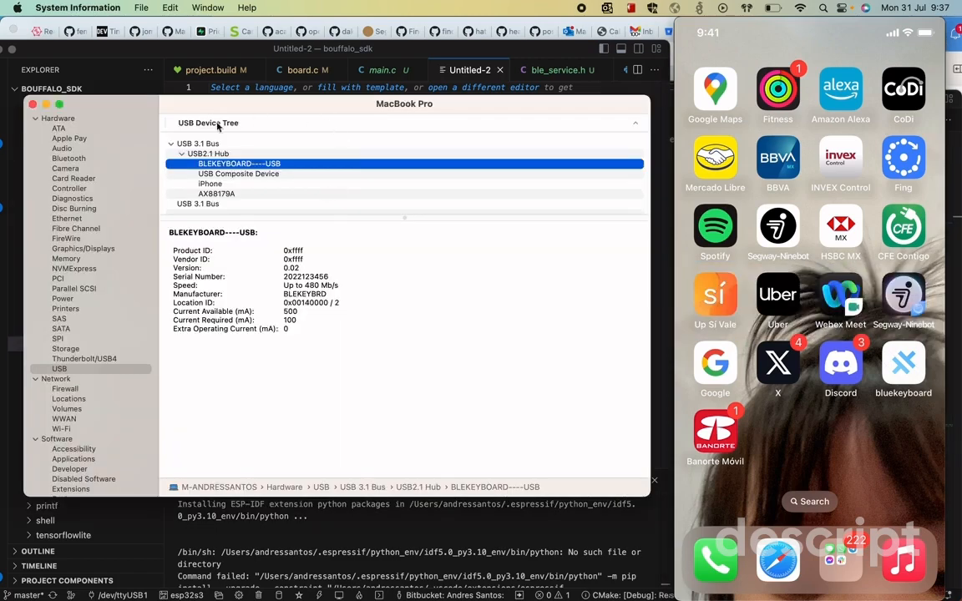
mouse_move(209, 159)
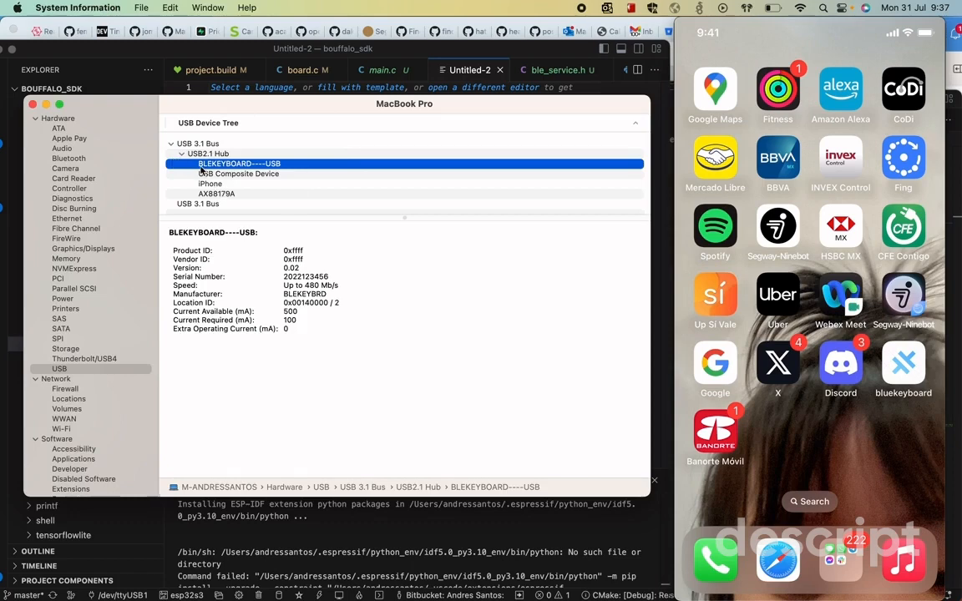
mouse_move(251, 242)
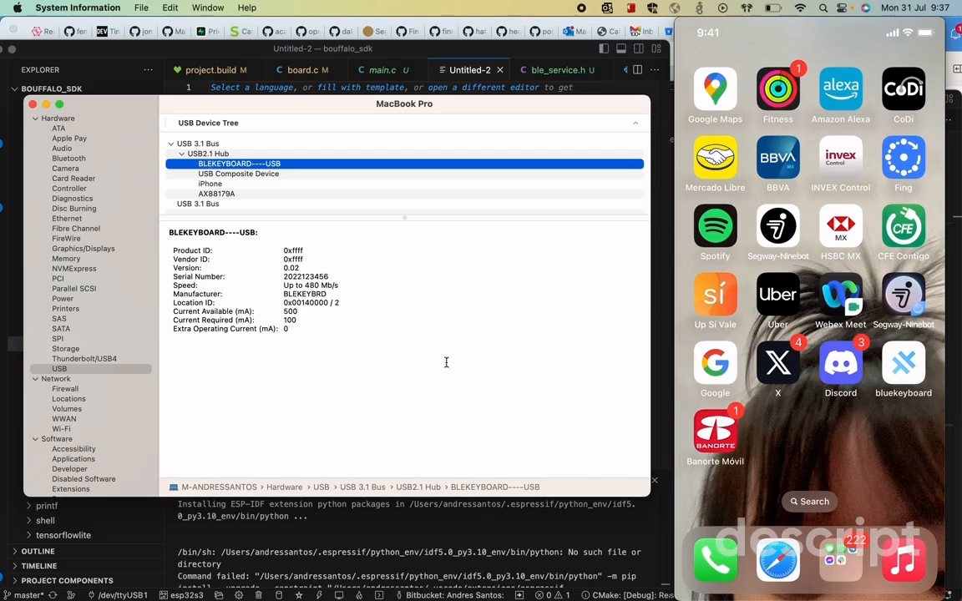
mouse_move(478, 107)
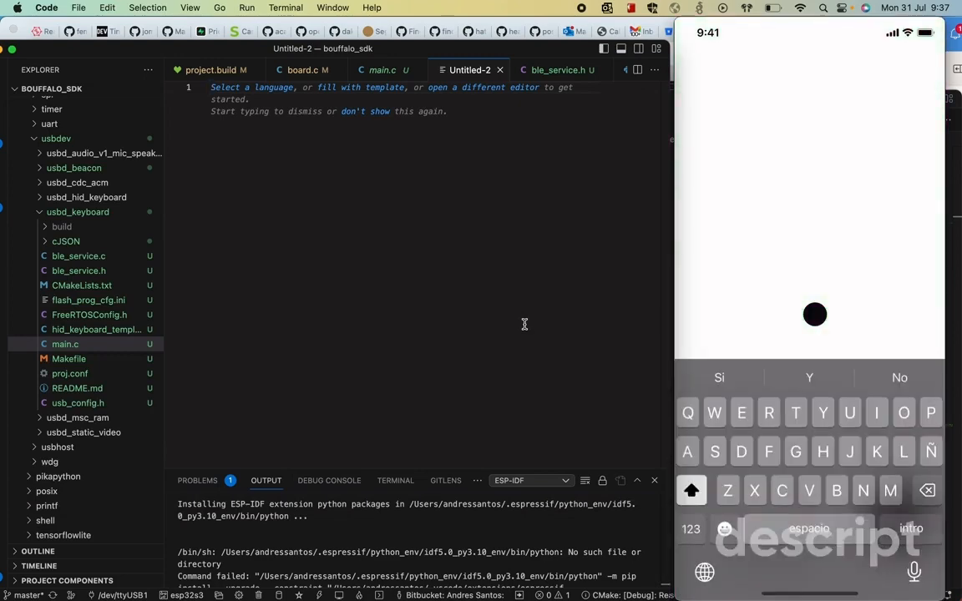
- Type 'hello world' on line 1 and 'one' on line 3 of Untitled-2
type("he")
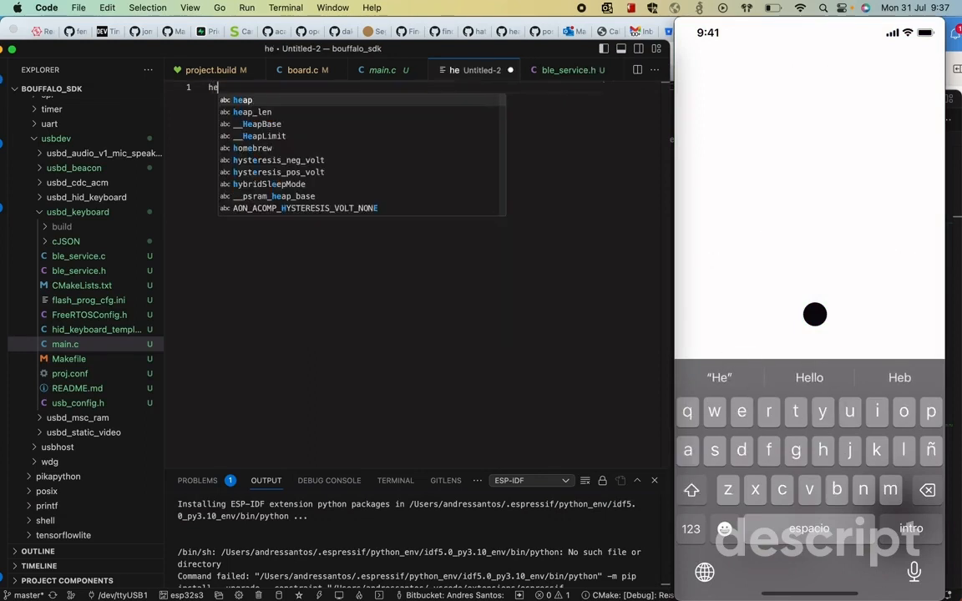
type("ll")
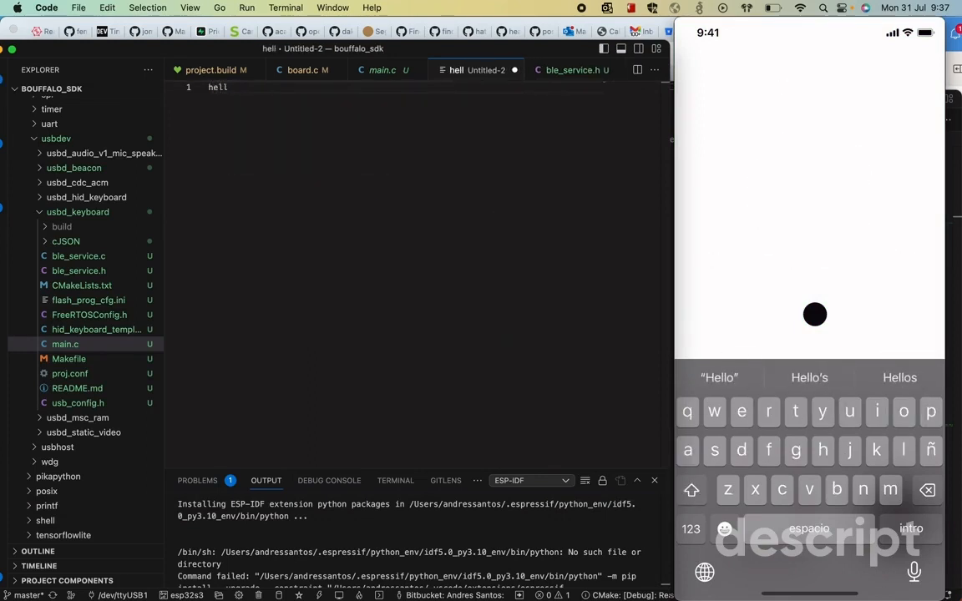
type("o")
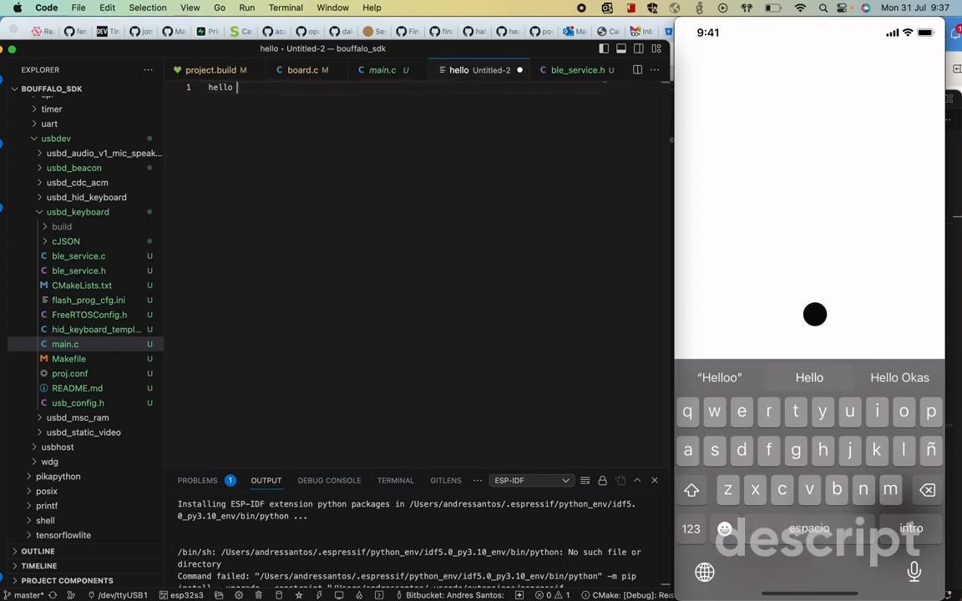
type("world")
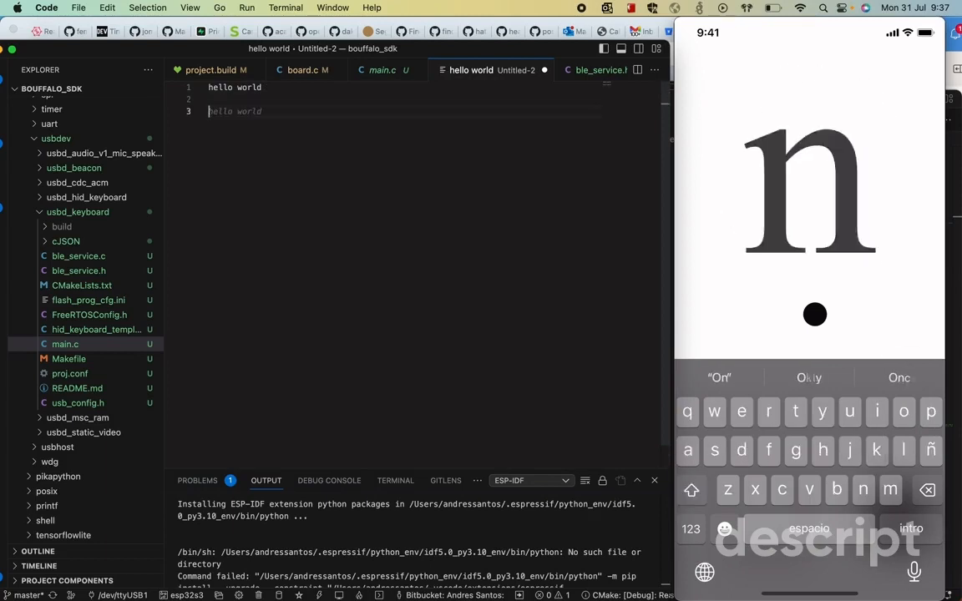
type("one")
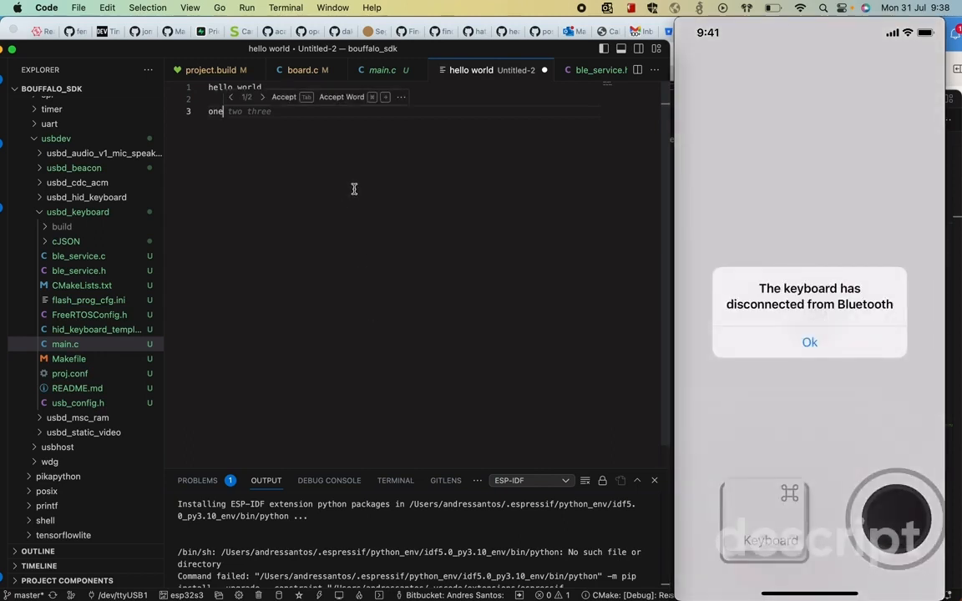
left_click(809, 342)
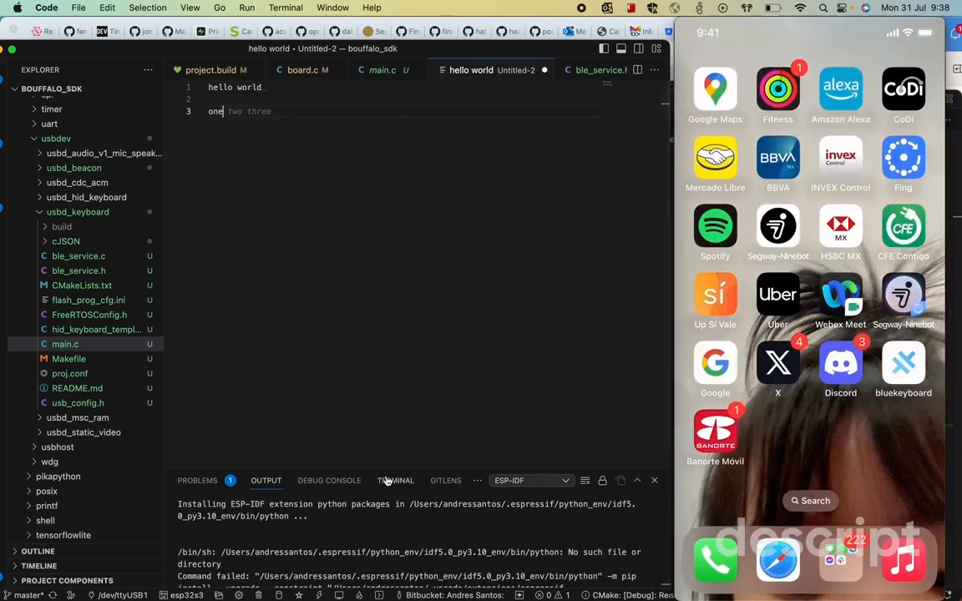
- Select ESP32S3_DEV under USB2.1 Hub in the System Information USB tree
left_click(46, 8)
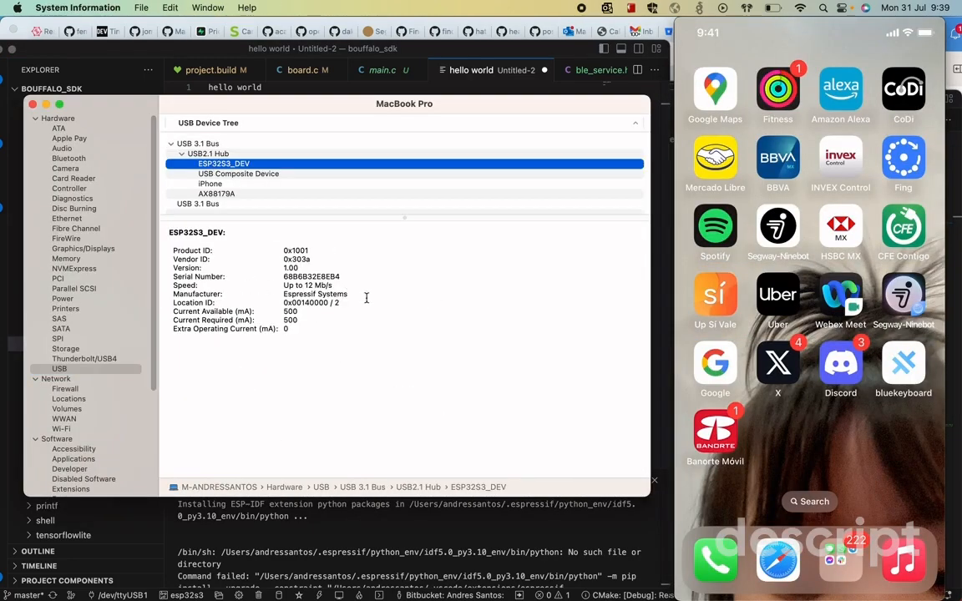
mouse_move(288, 91)
type("one")
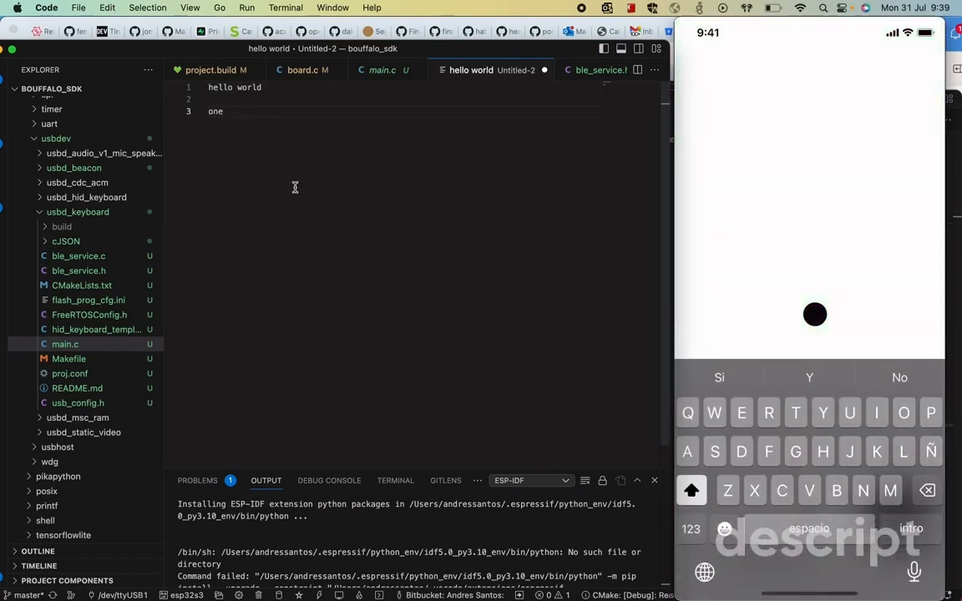
- Type 'Hello world how are you' on line 5 of Untitled-2
type("two")
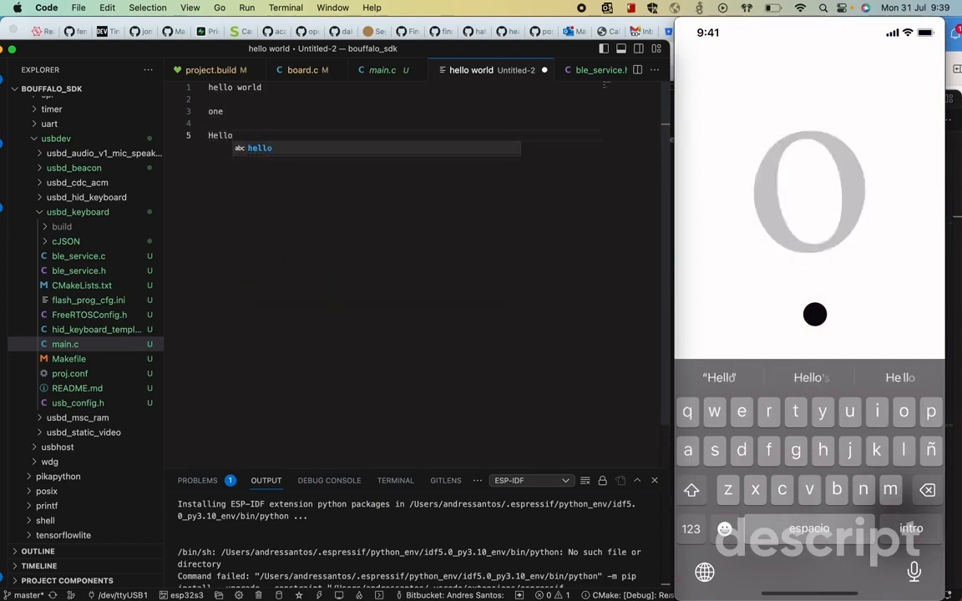
type("world how are")
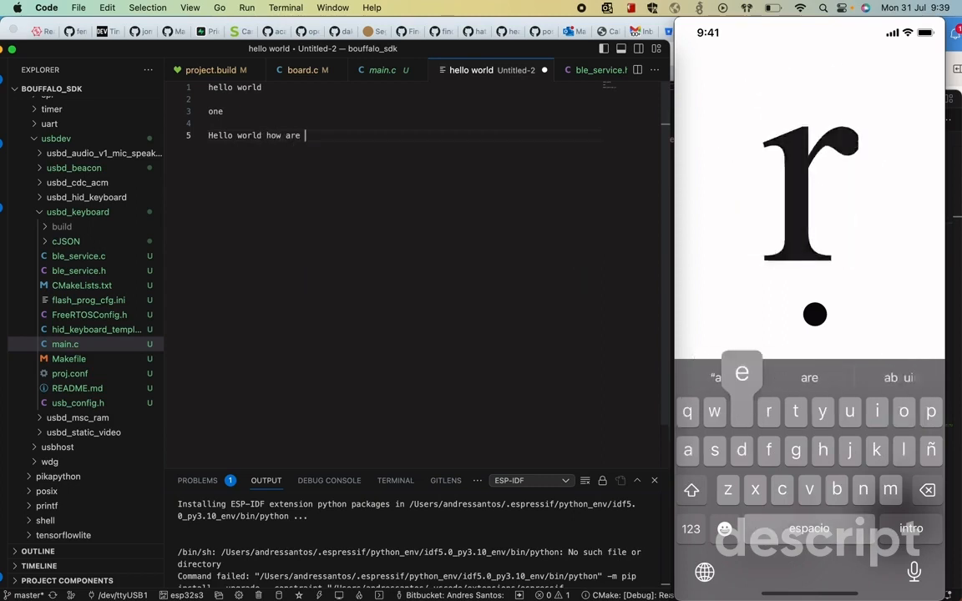
type("you")
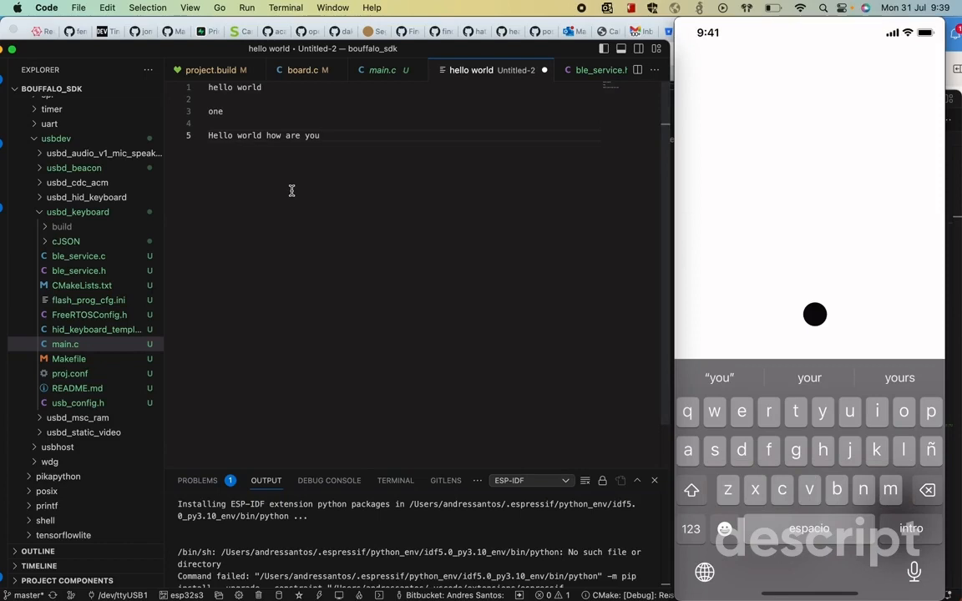
mouse_move(363, 177)
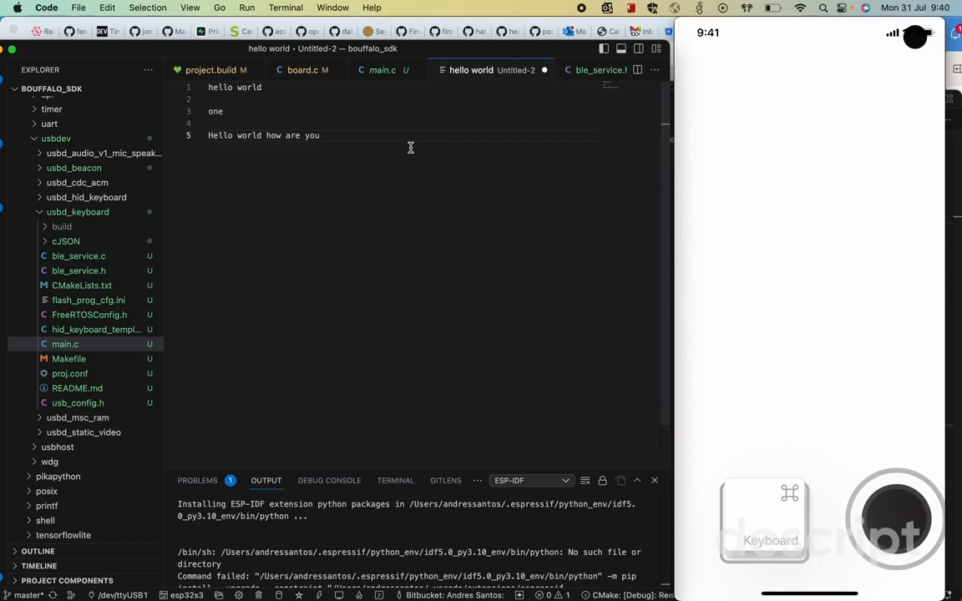
- Insert a blank line after line 5 and start line 7
left_click(319, 135)
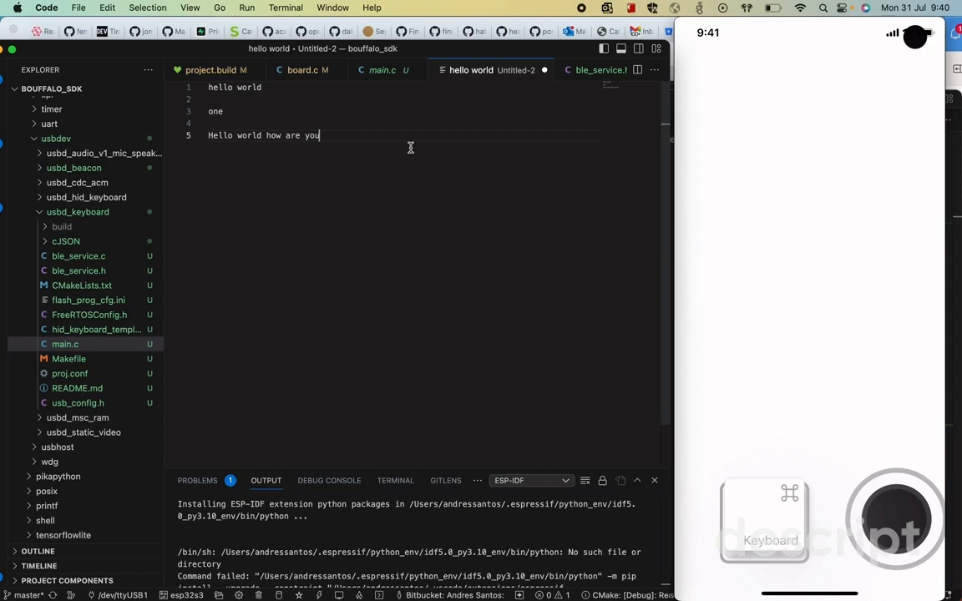
key("enter")
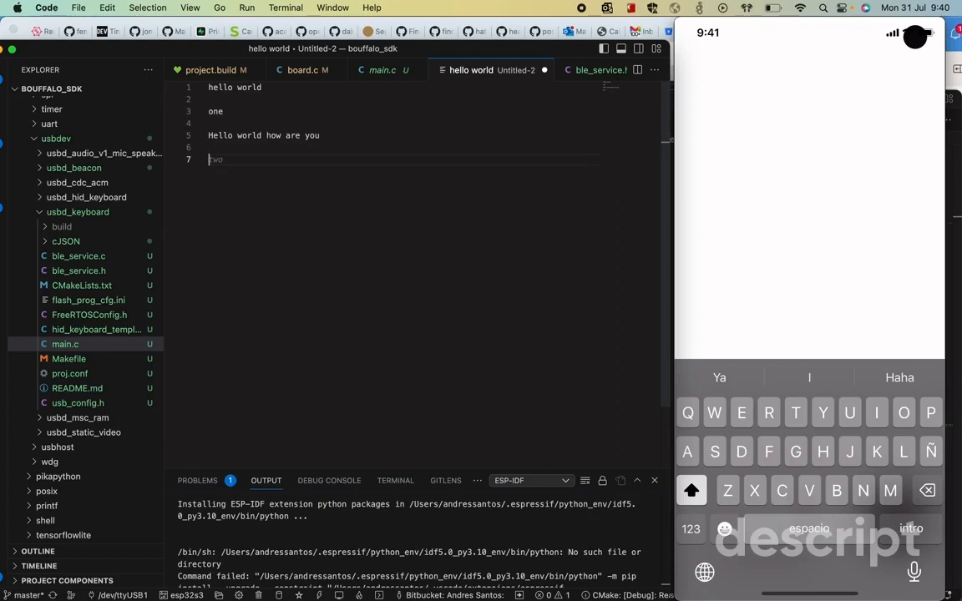
- Type 'This is a message from my phone' on line 7
type("This is a message from my phone")
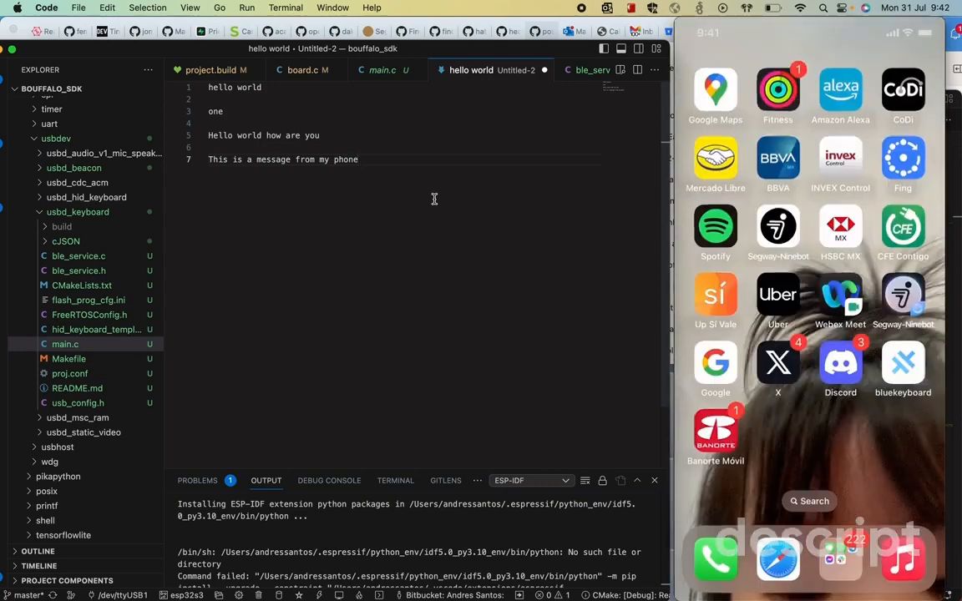
- Add empty lines 8 to 10 after line 7, leaving stray 'hhj' after 'phone'
left_click(359, 159)
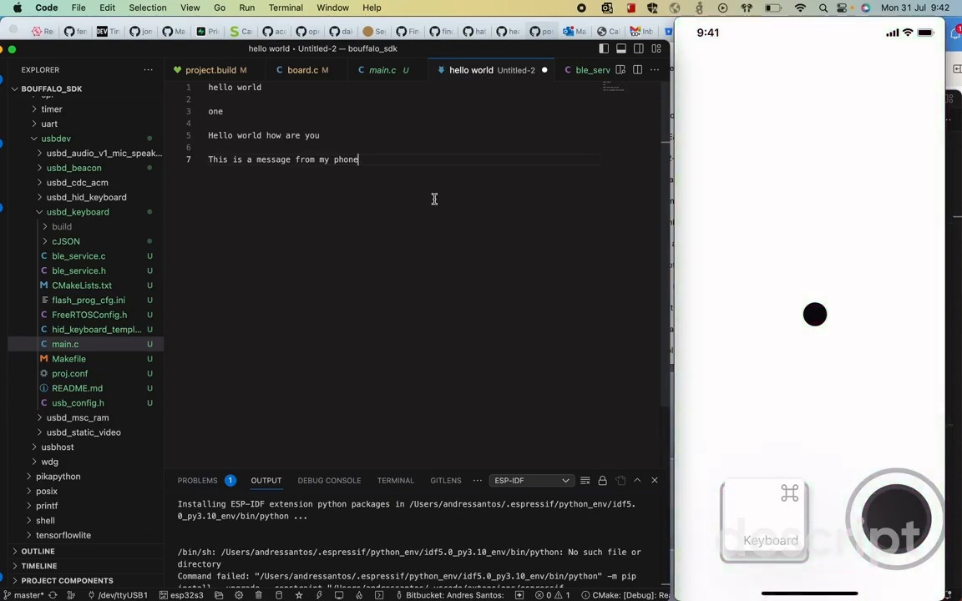
type("h")
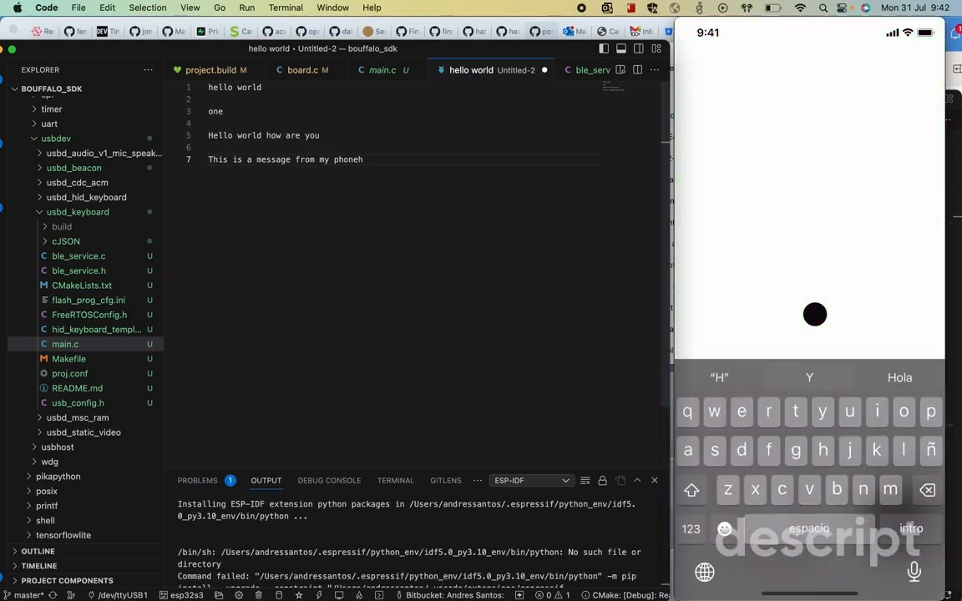
type("hj")
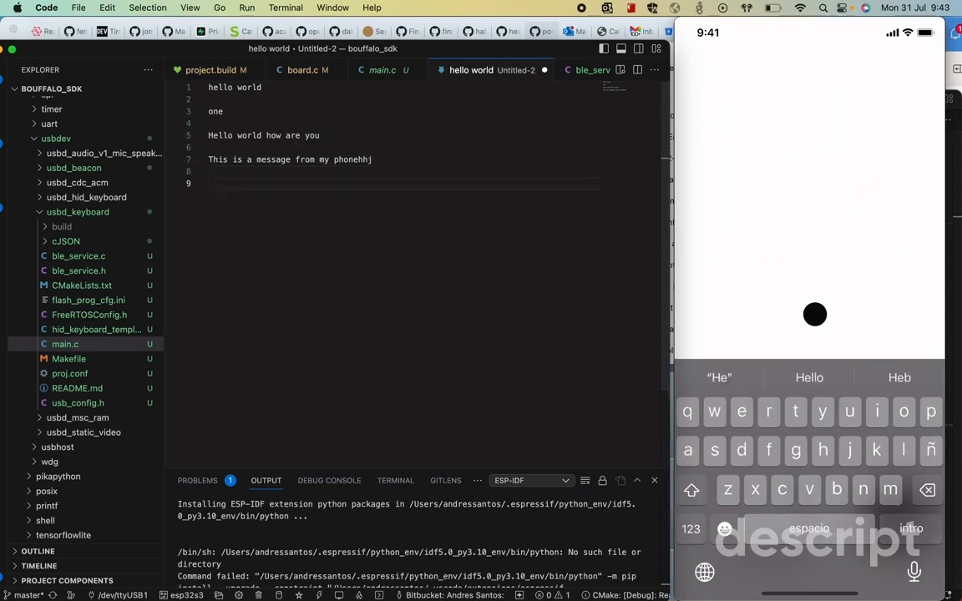
key("Enter")
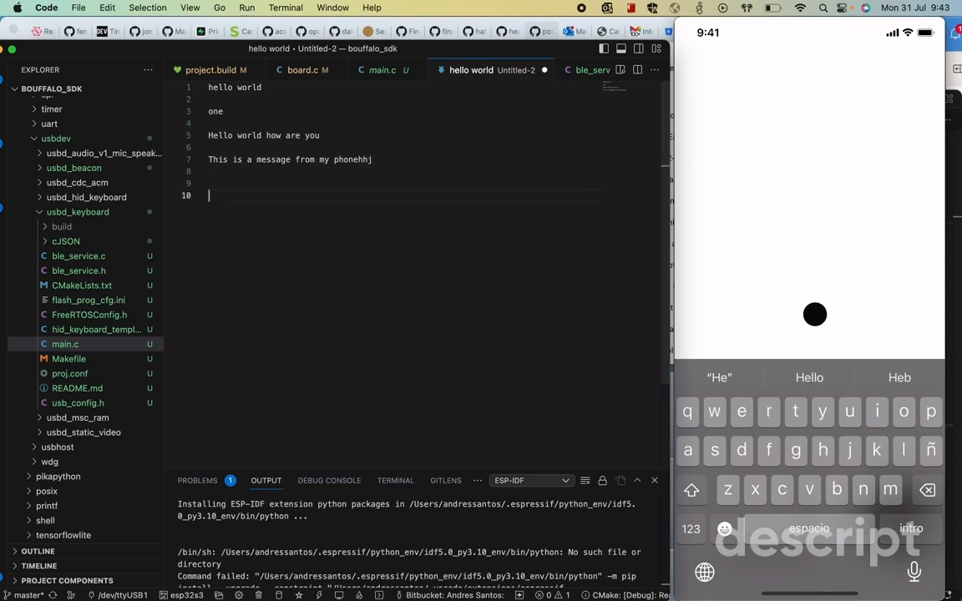